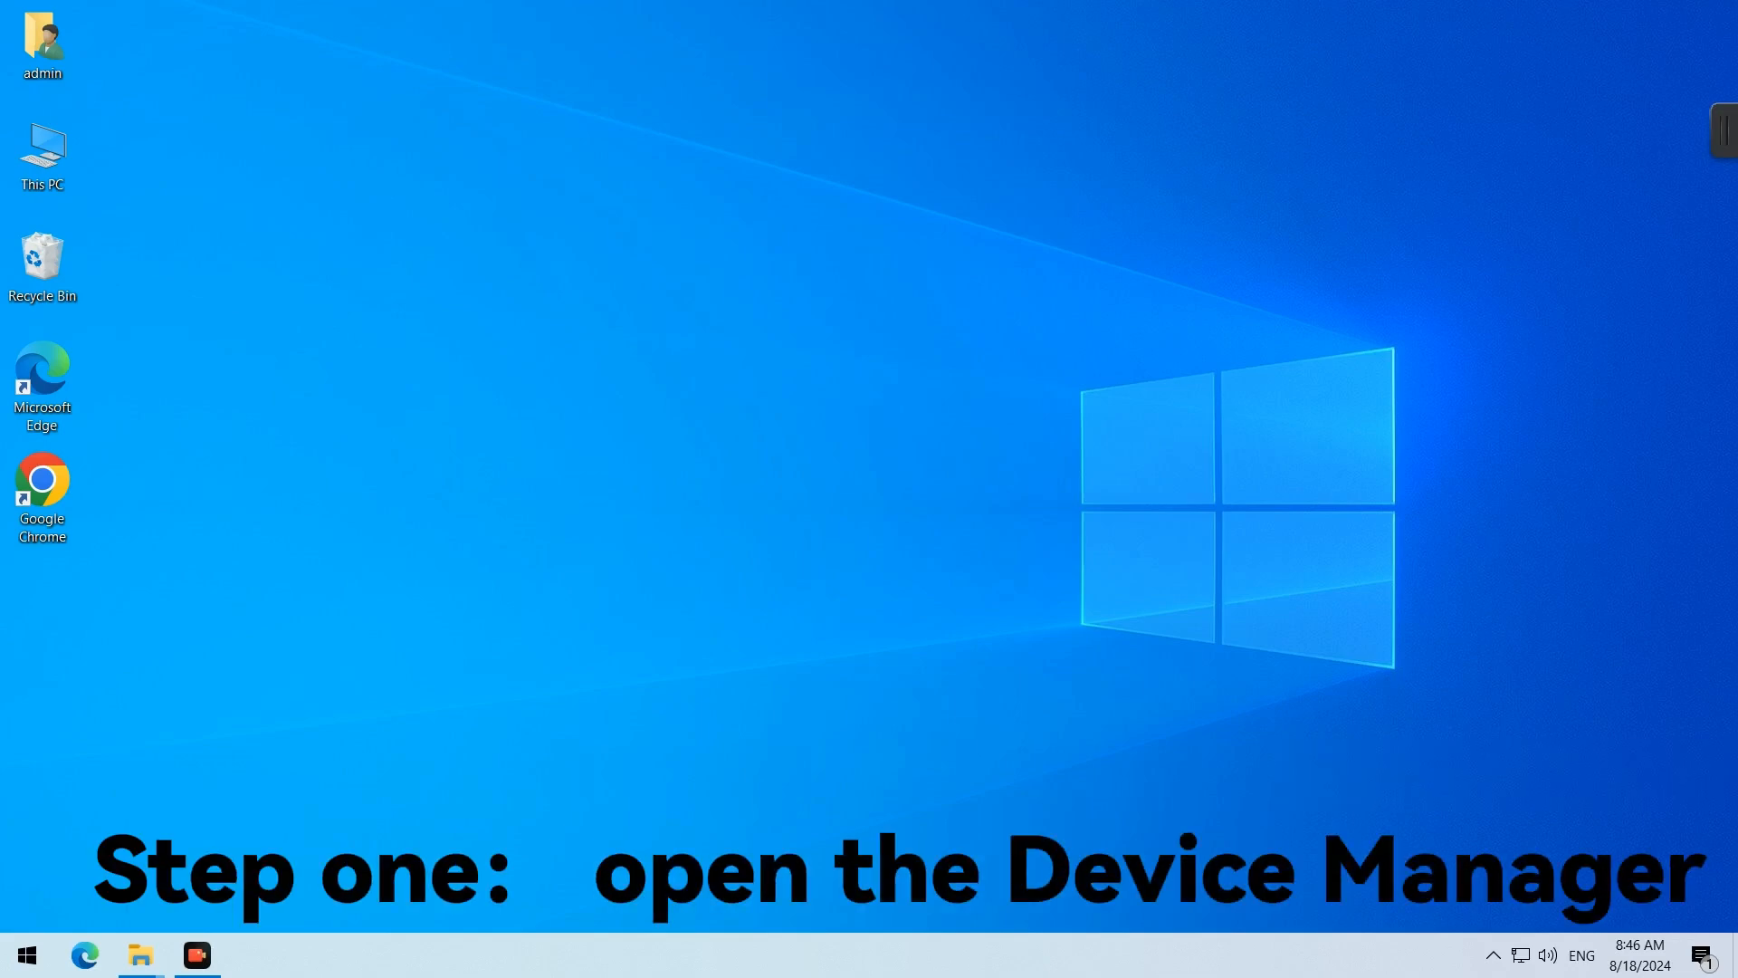
- Open Computer Management from This PC's Manage option on the desktop
left_click(41, 150)
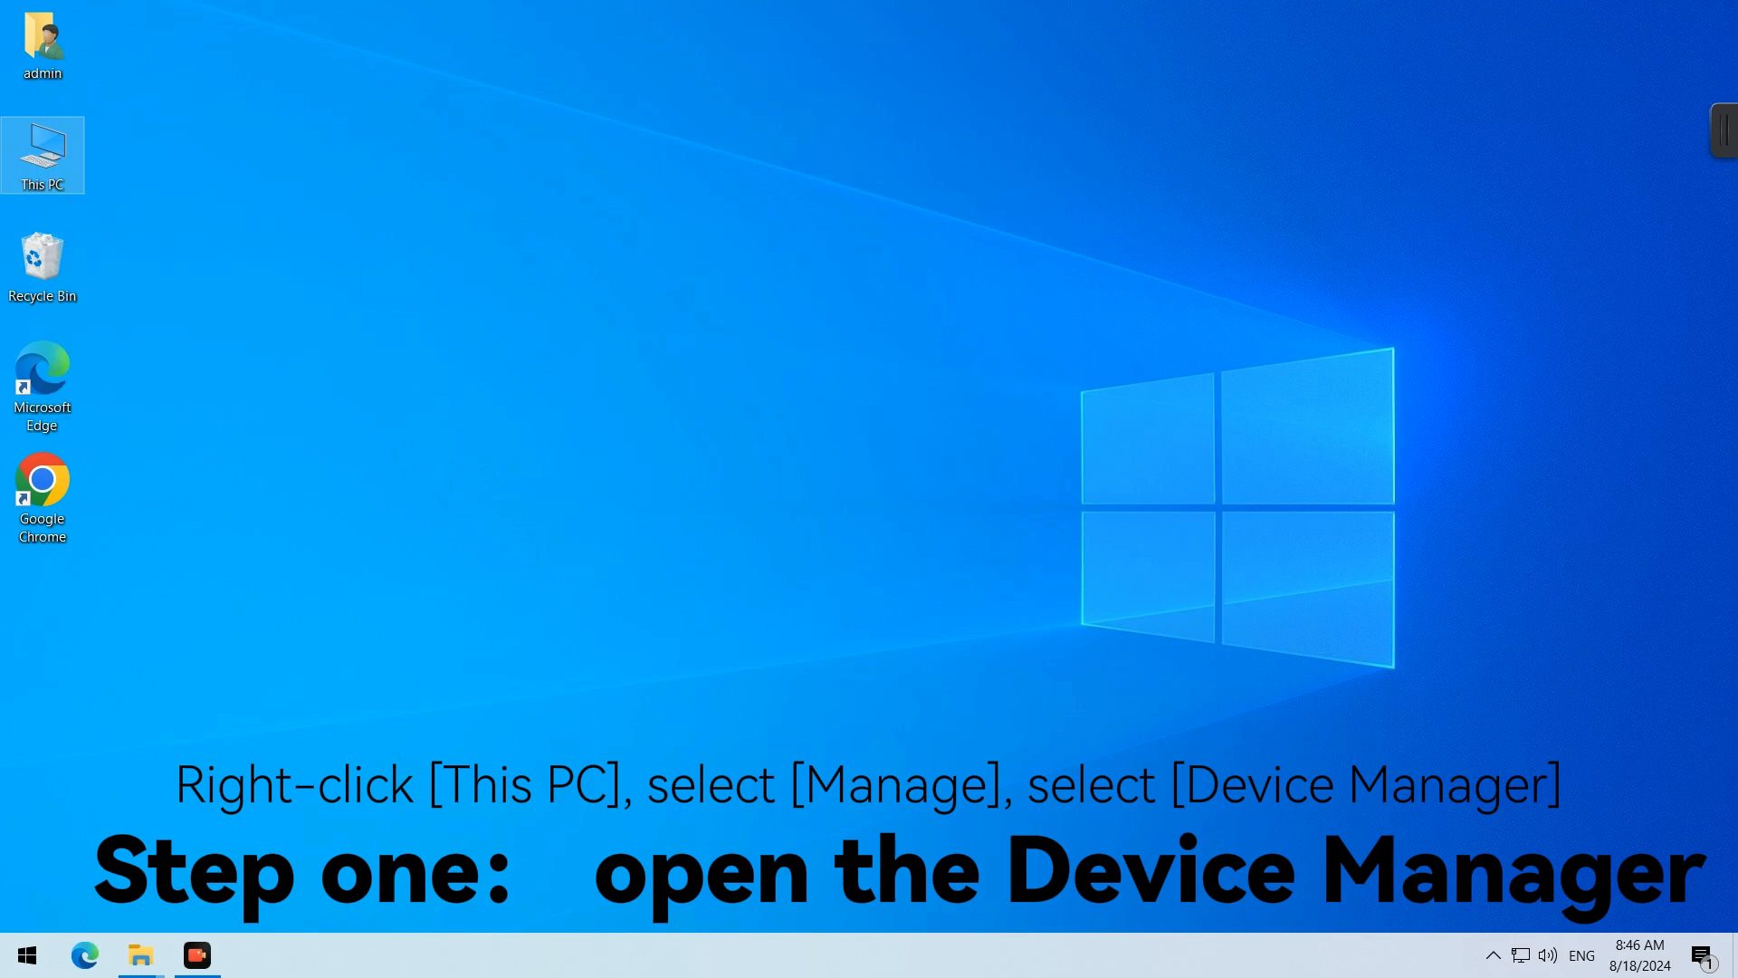
right_click(40, 154)
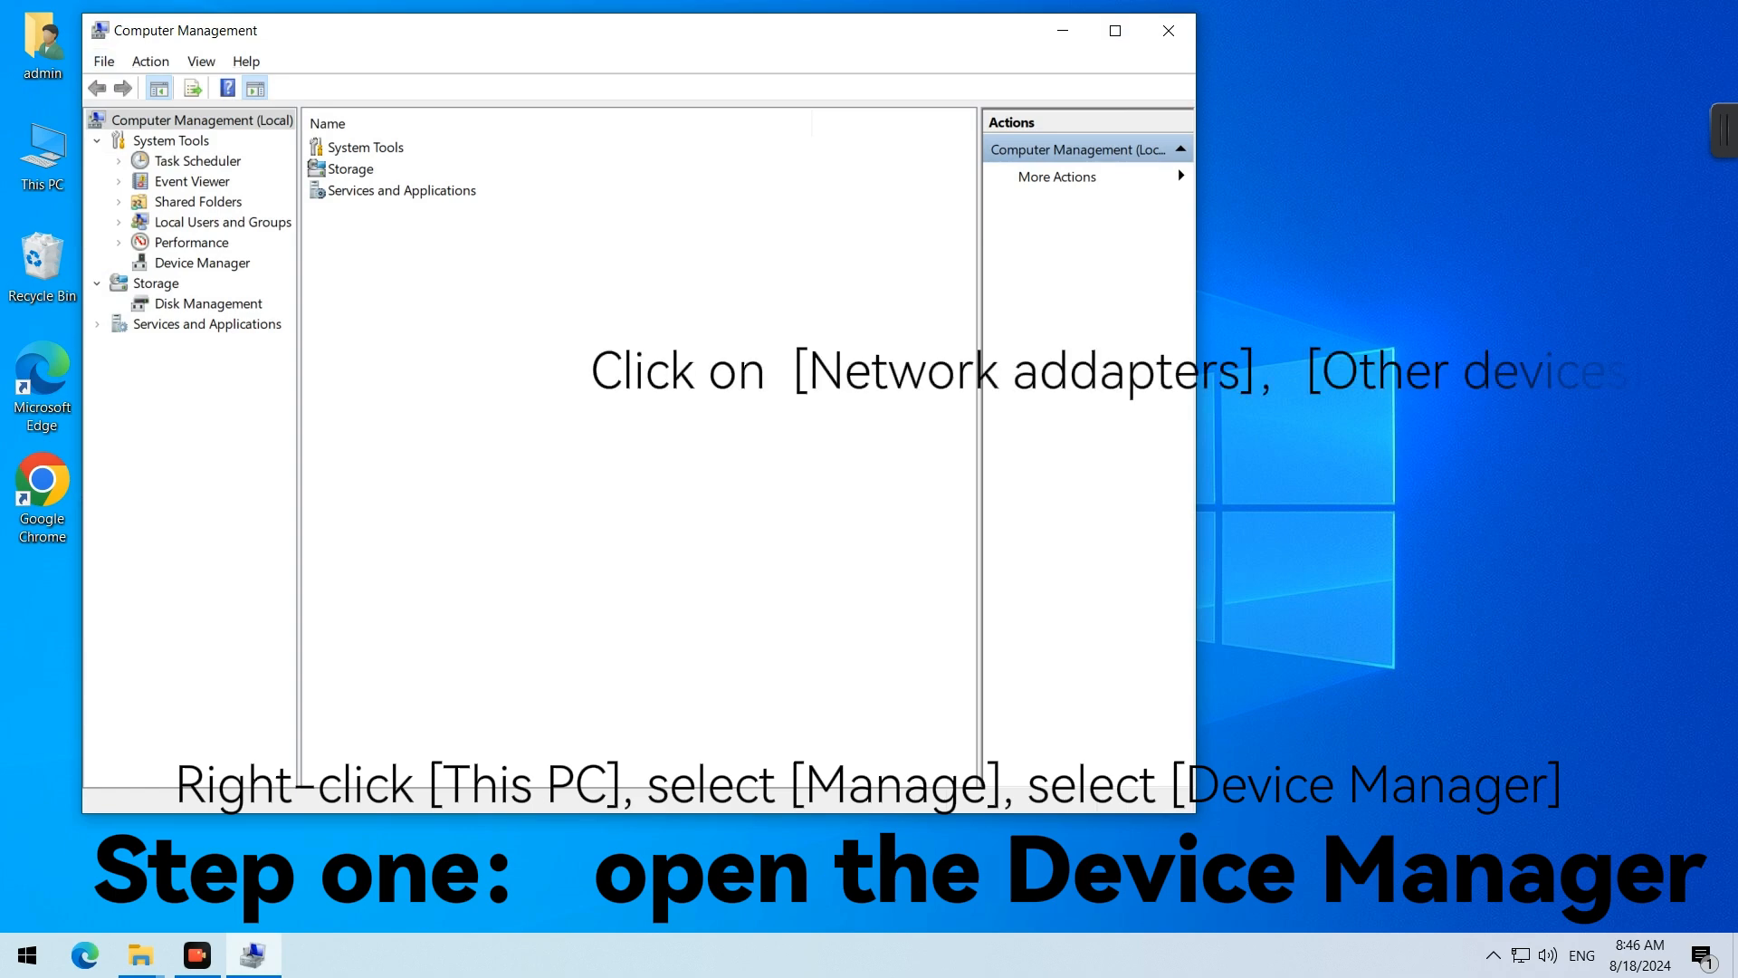
- Show Device Manager and expand Network adapters, Other devices and Universal Serial Bus controllers
left_click(203, 262)
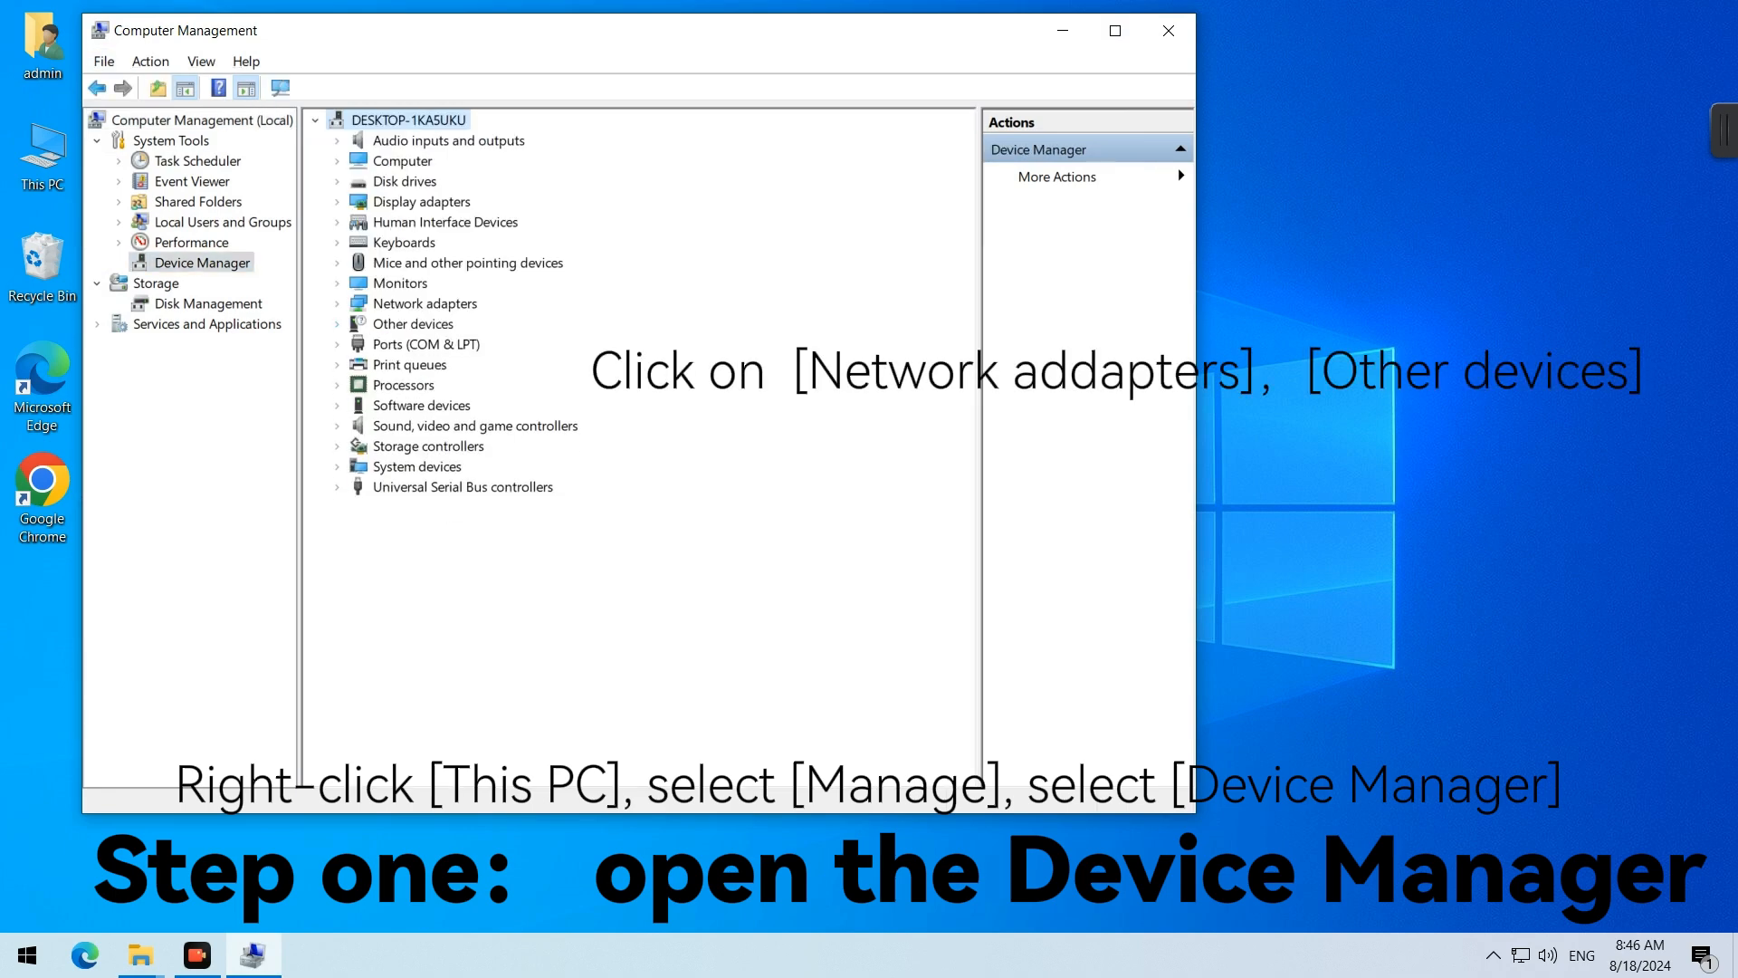
left_click(337, 302)
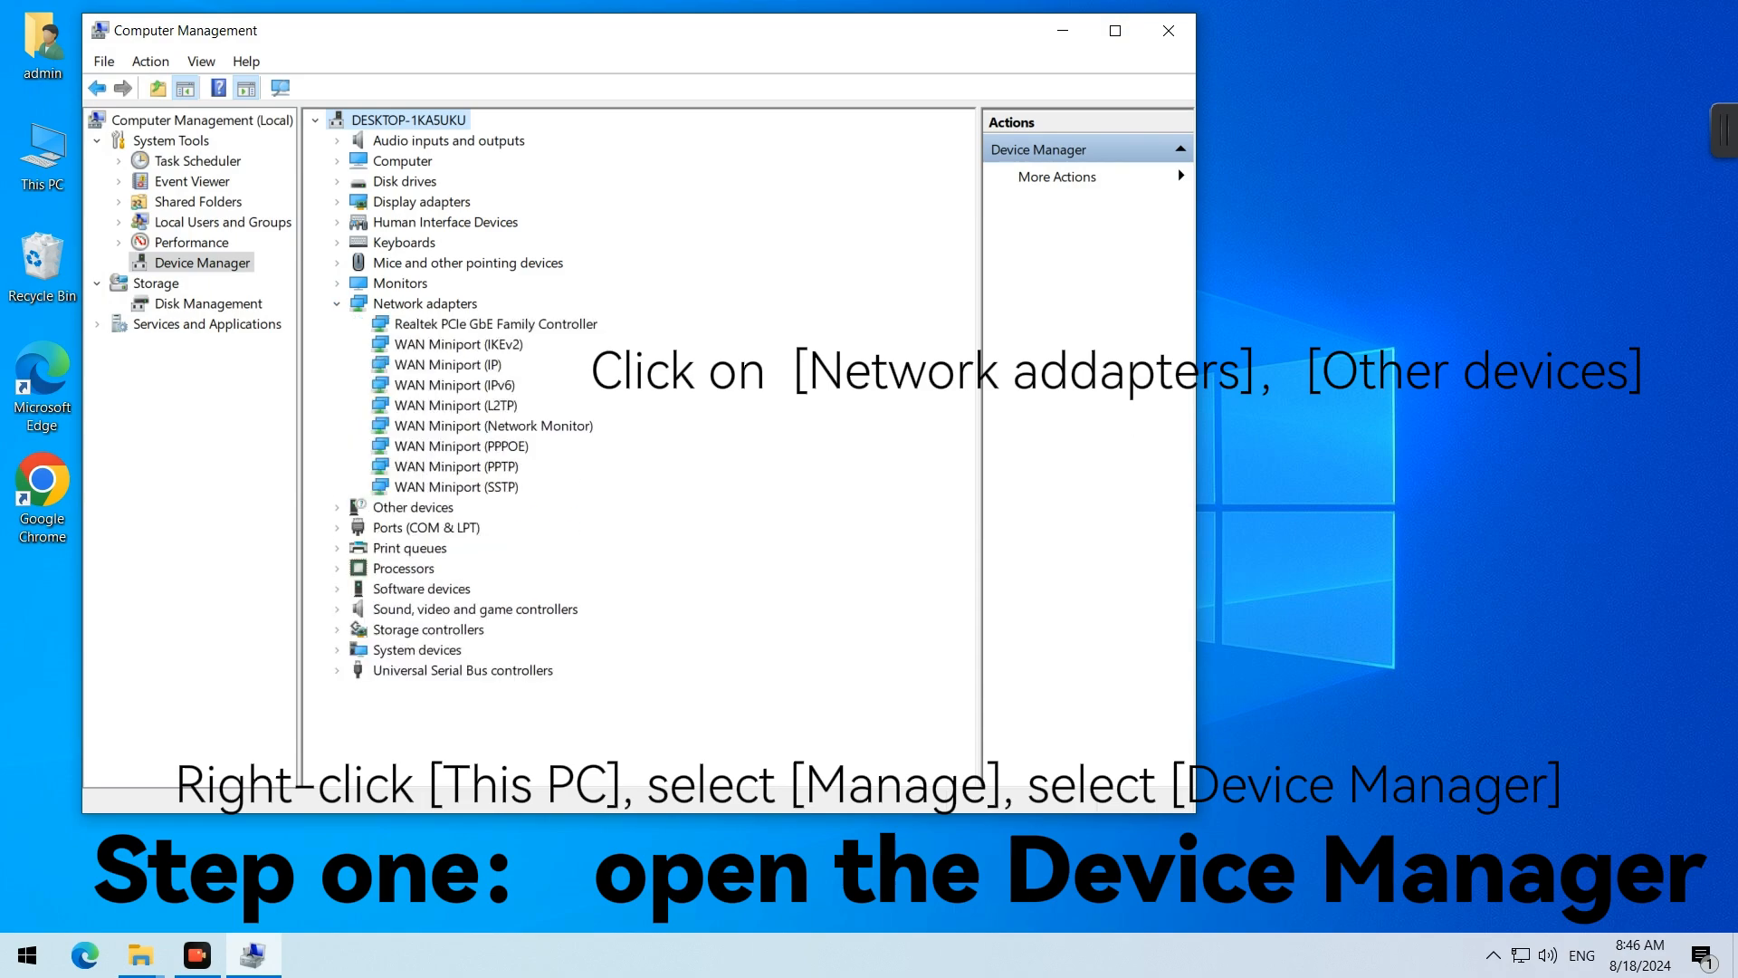
left_click(337, 507)
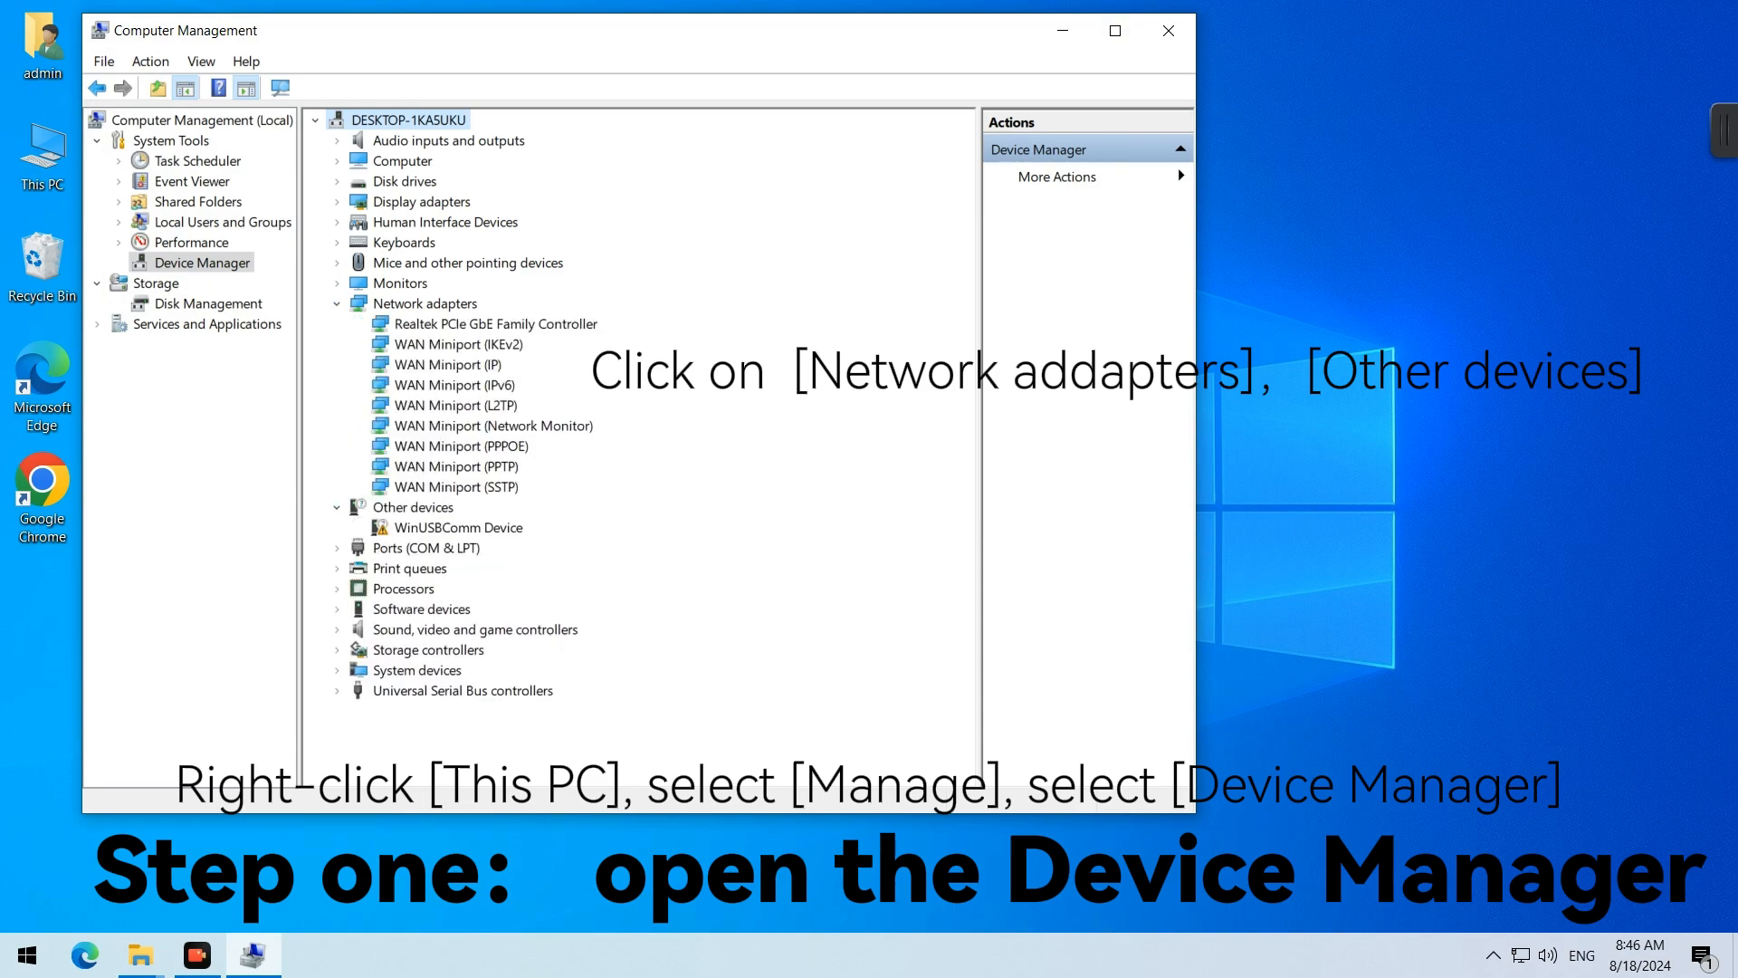
left_click(424, 303)
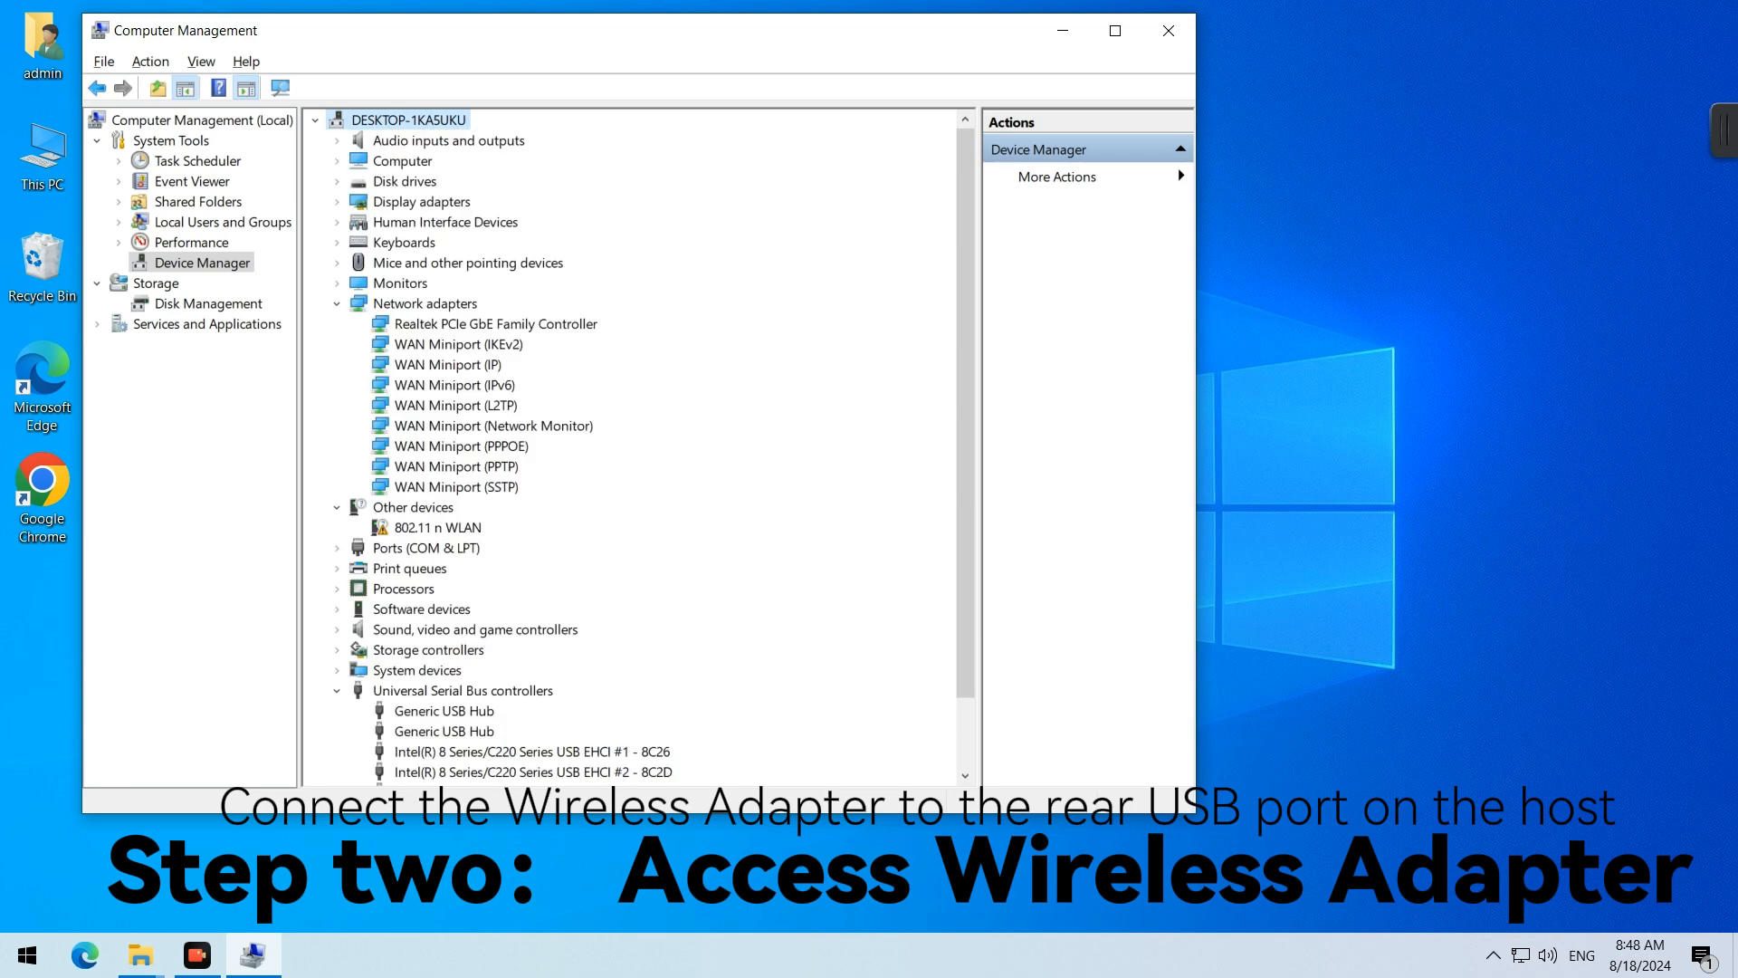
- Confirm the 802.11n USB Wireless LAN Card entries appear, then close Computer Management
left_click(436, 526)
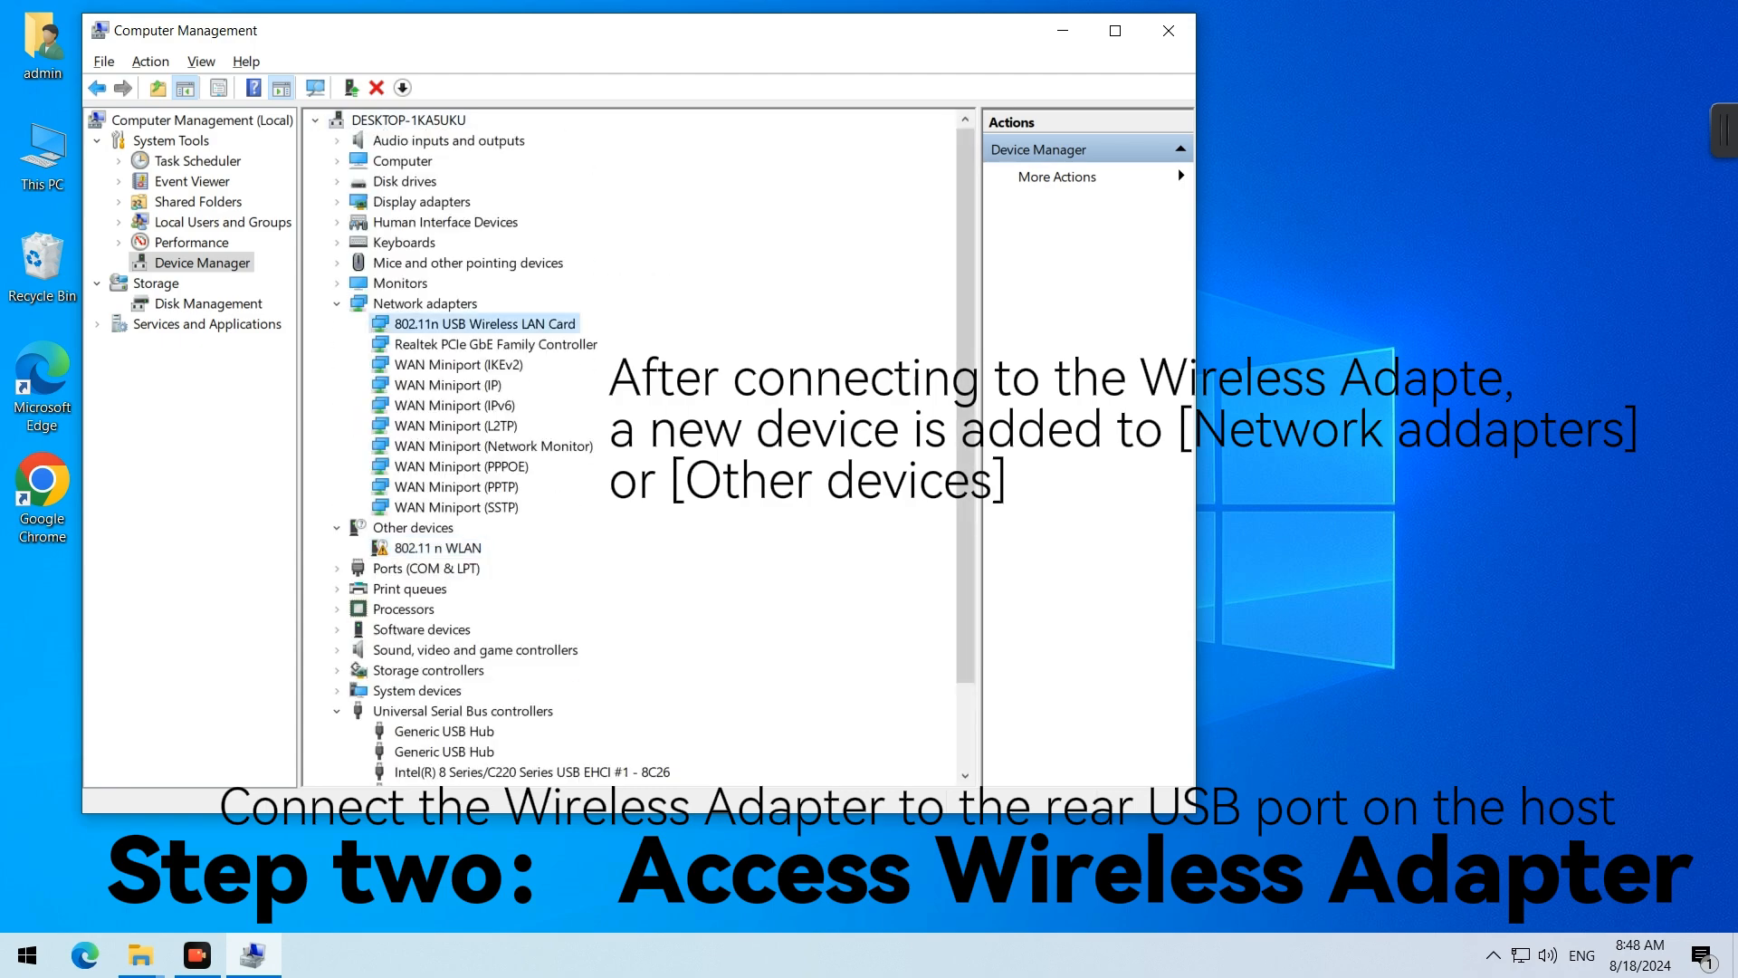
left_click(441, 547)
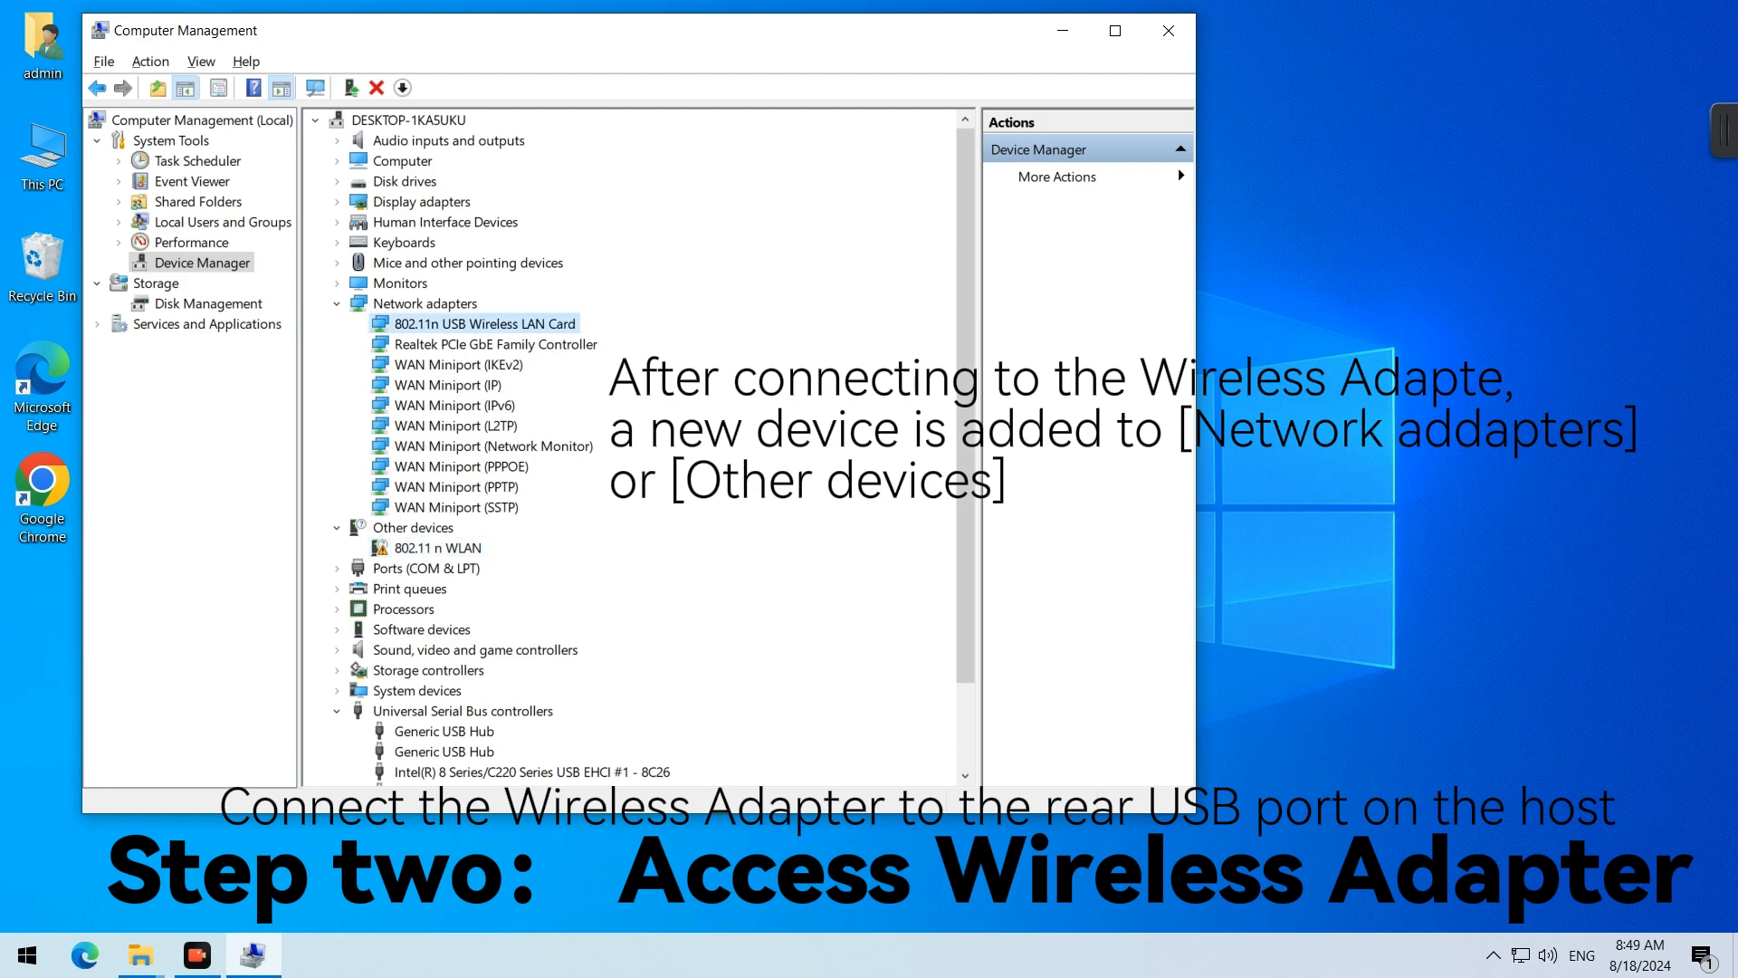
left_click(1166, 30)
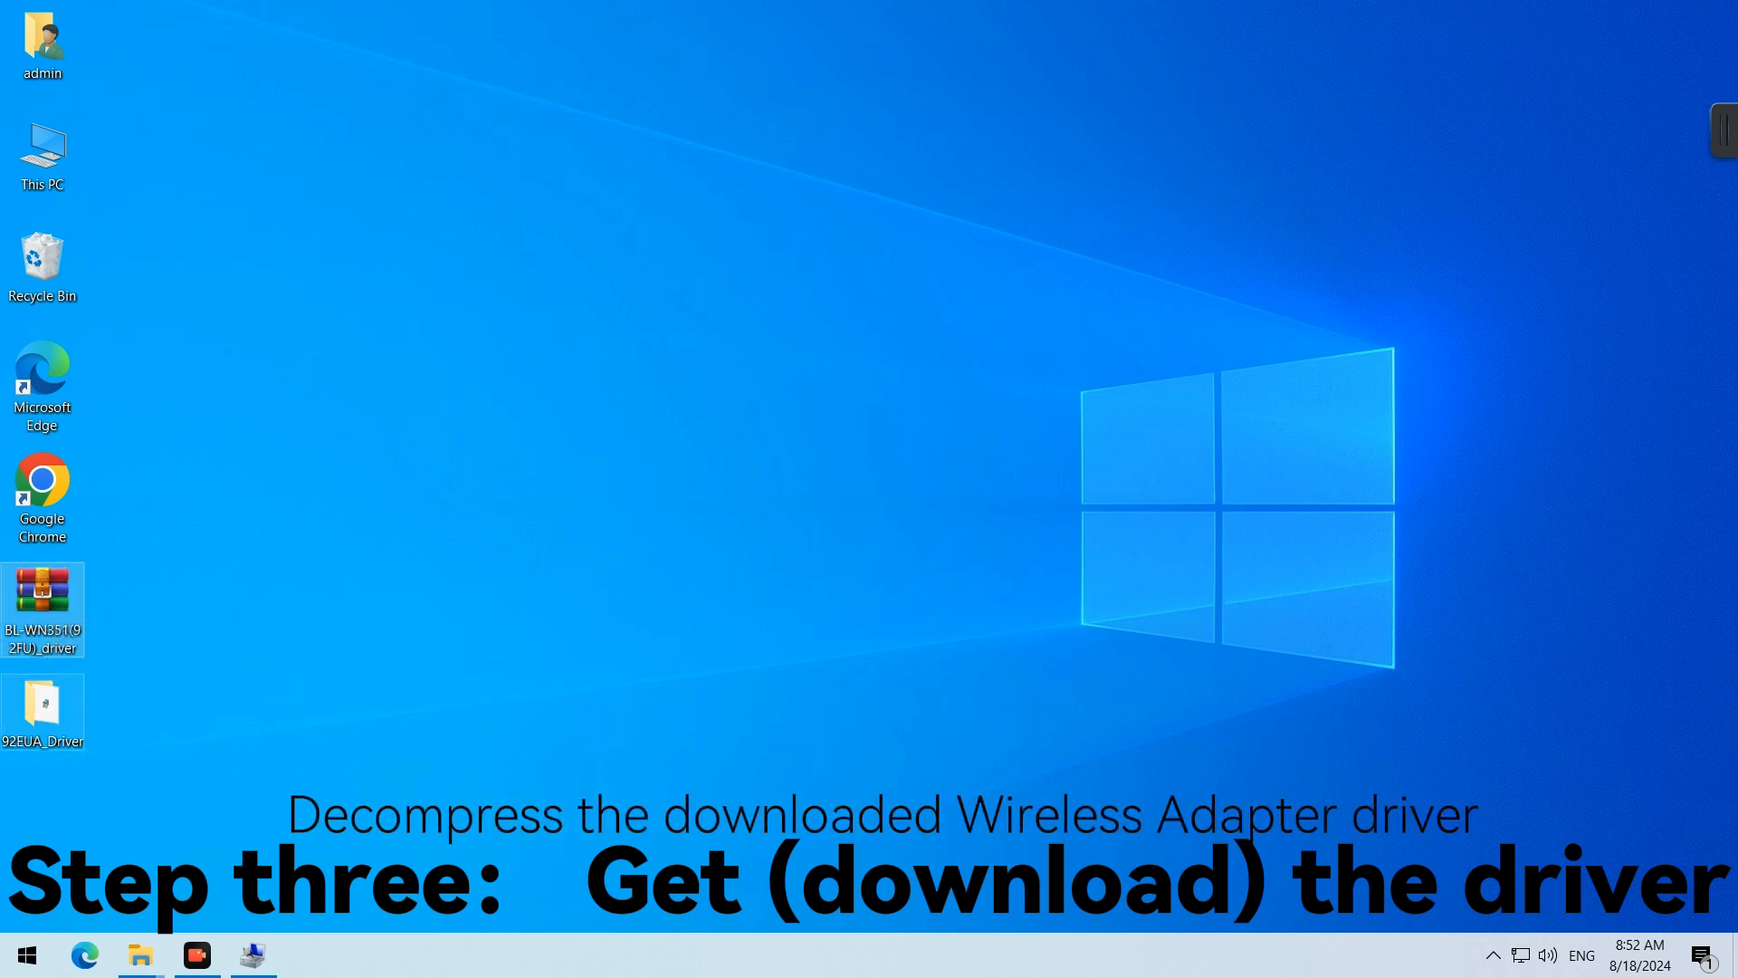
- Open the extracted 92EUA_Driver folder on the desktop
double_click(44, 704)
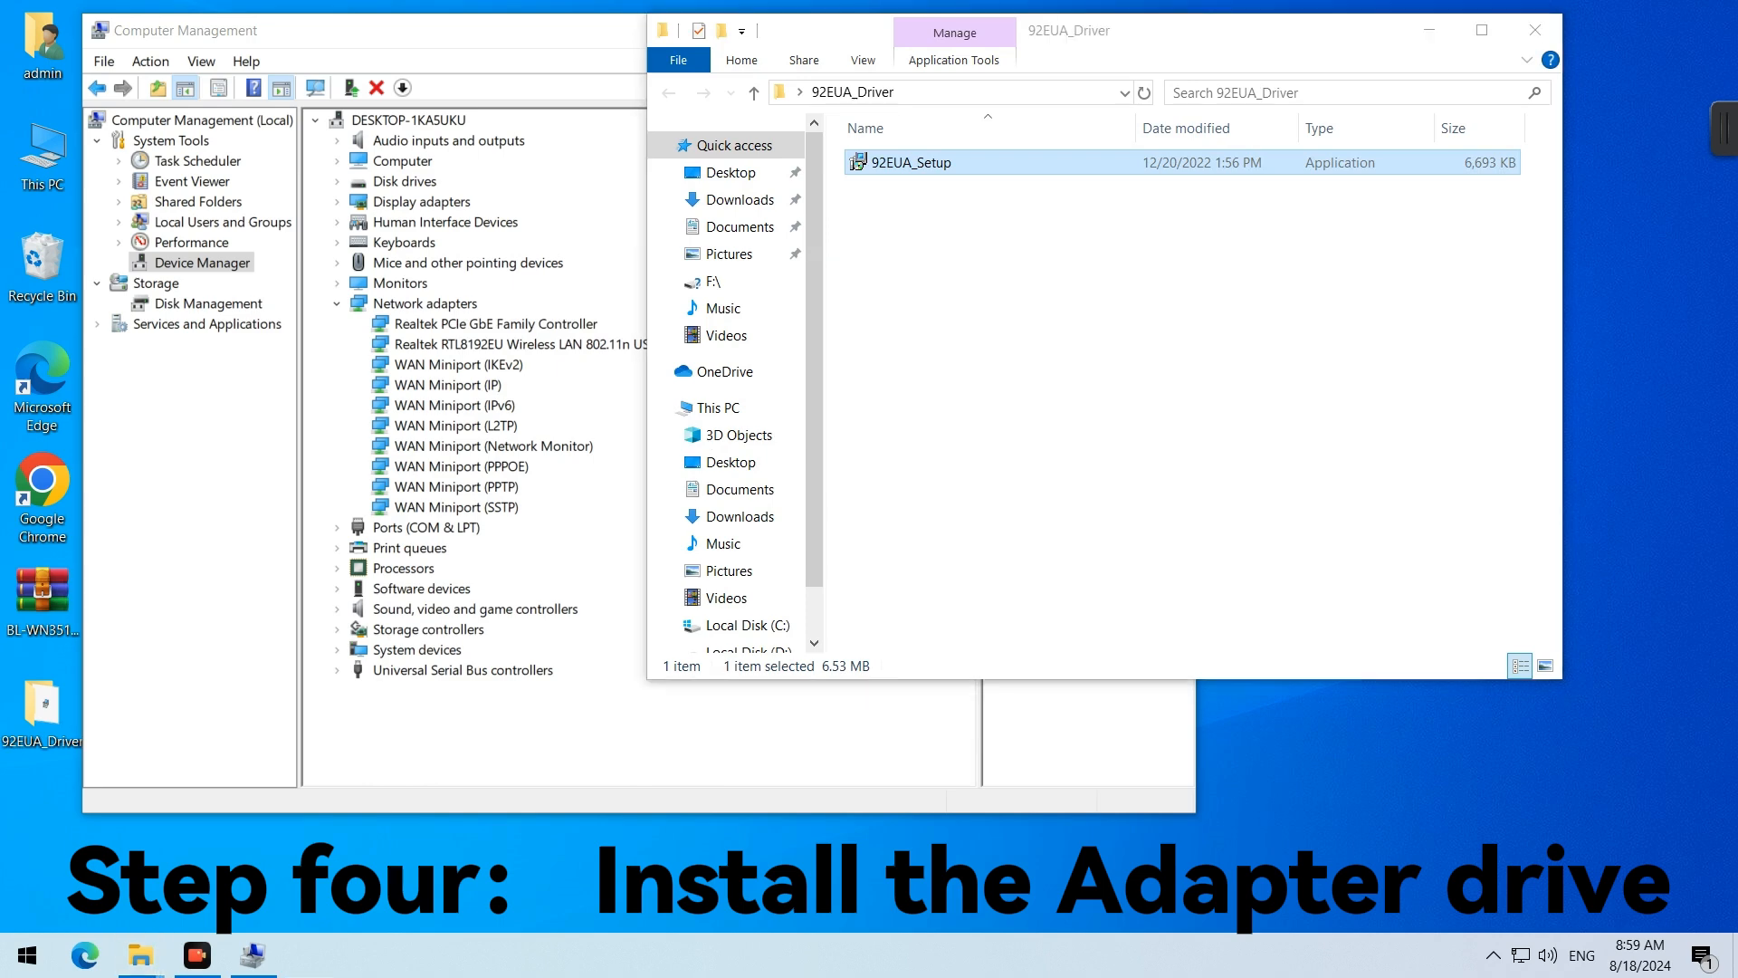
- Run 92EUA_Setup and start installing the wireless adapter driver
double_click(907, 162)
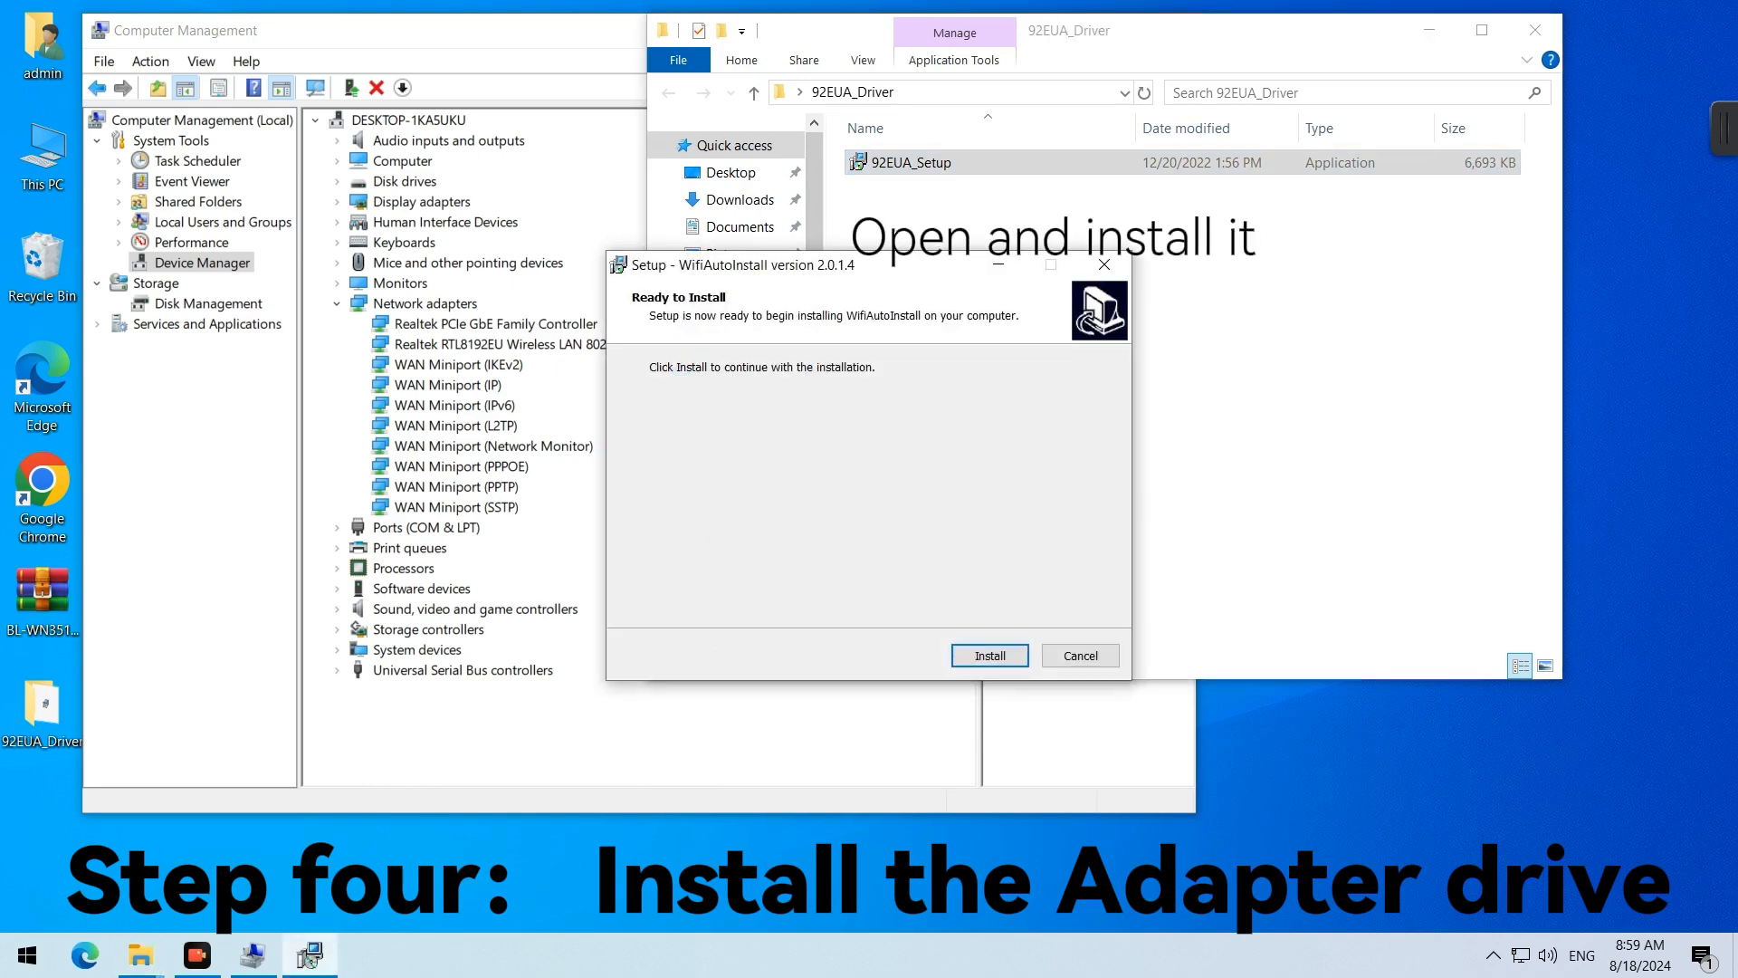
left_click(988, 655)
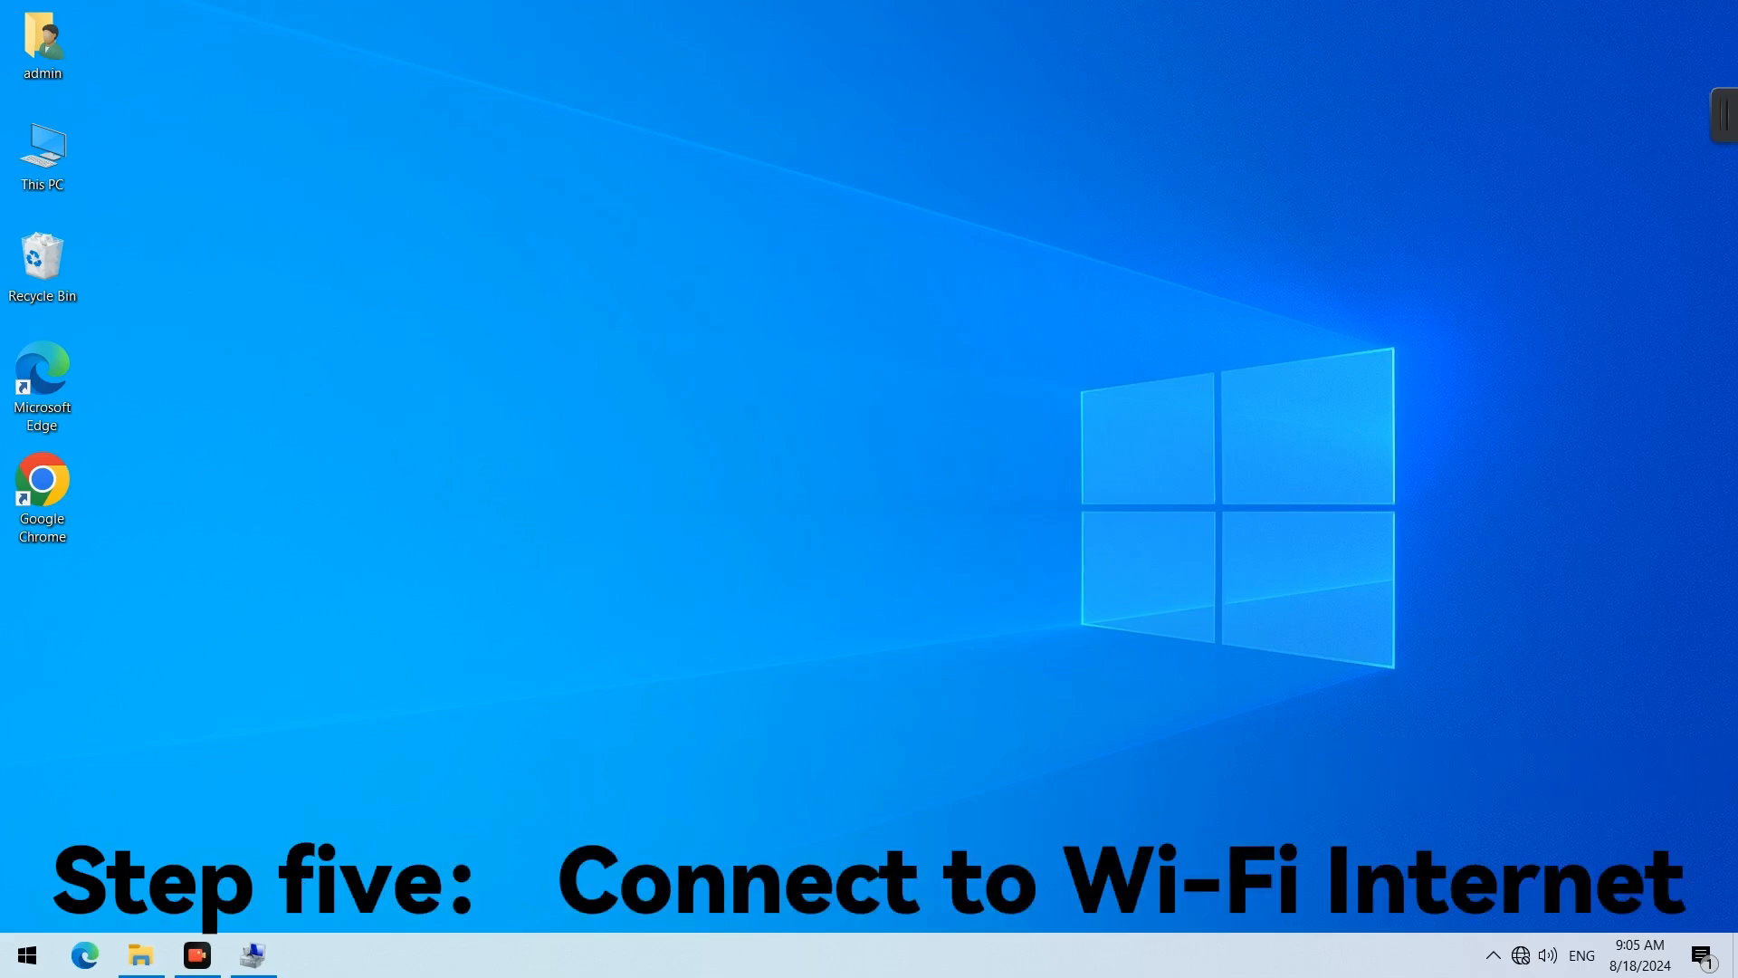
- Connect to the BLINK-13A0 Wi-Fi network and submit its security key
left_click(1520, 954)
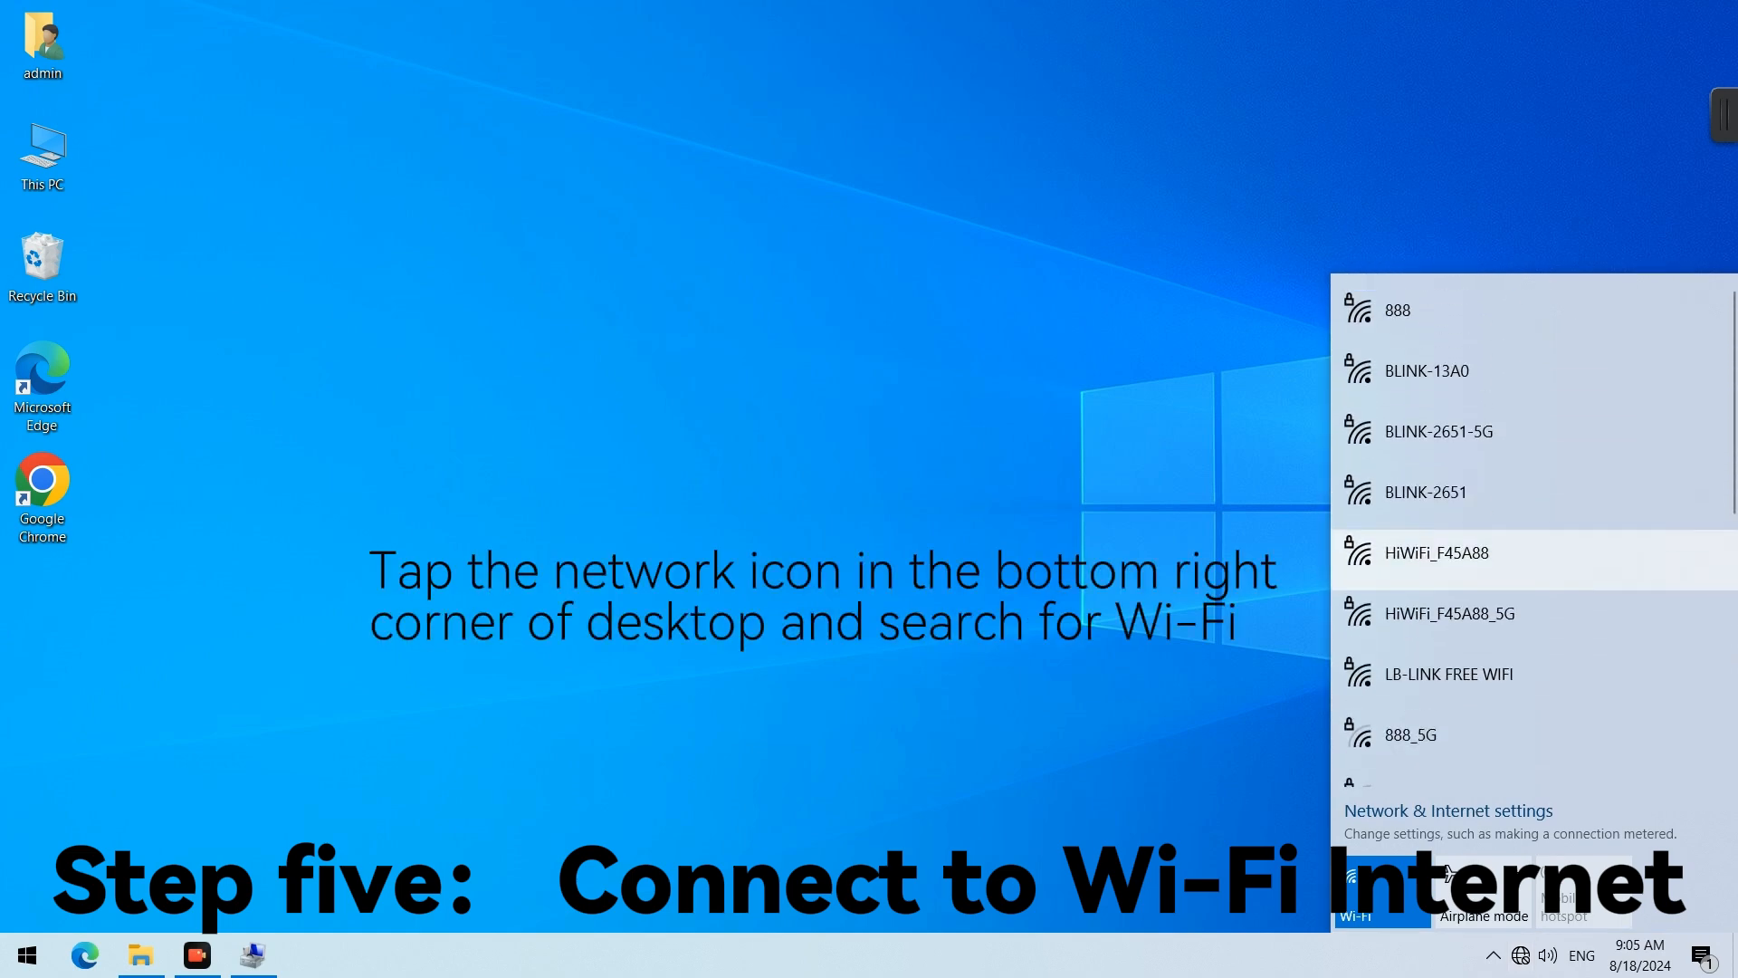
left_click(1428, 371)
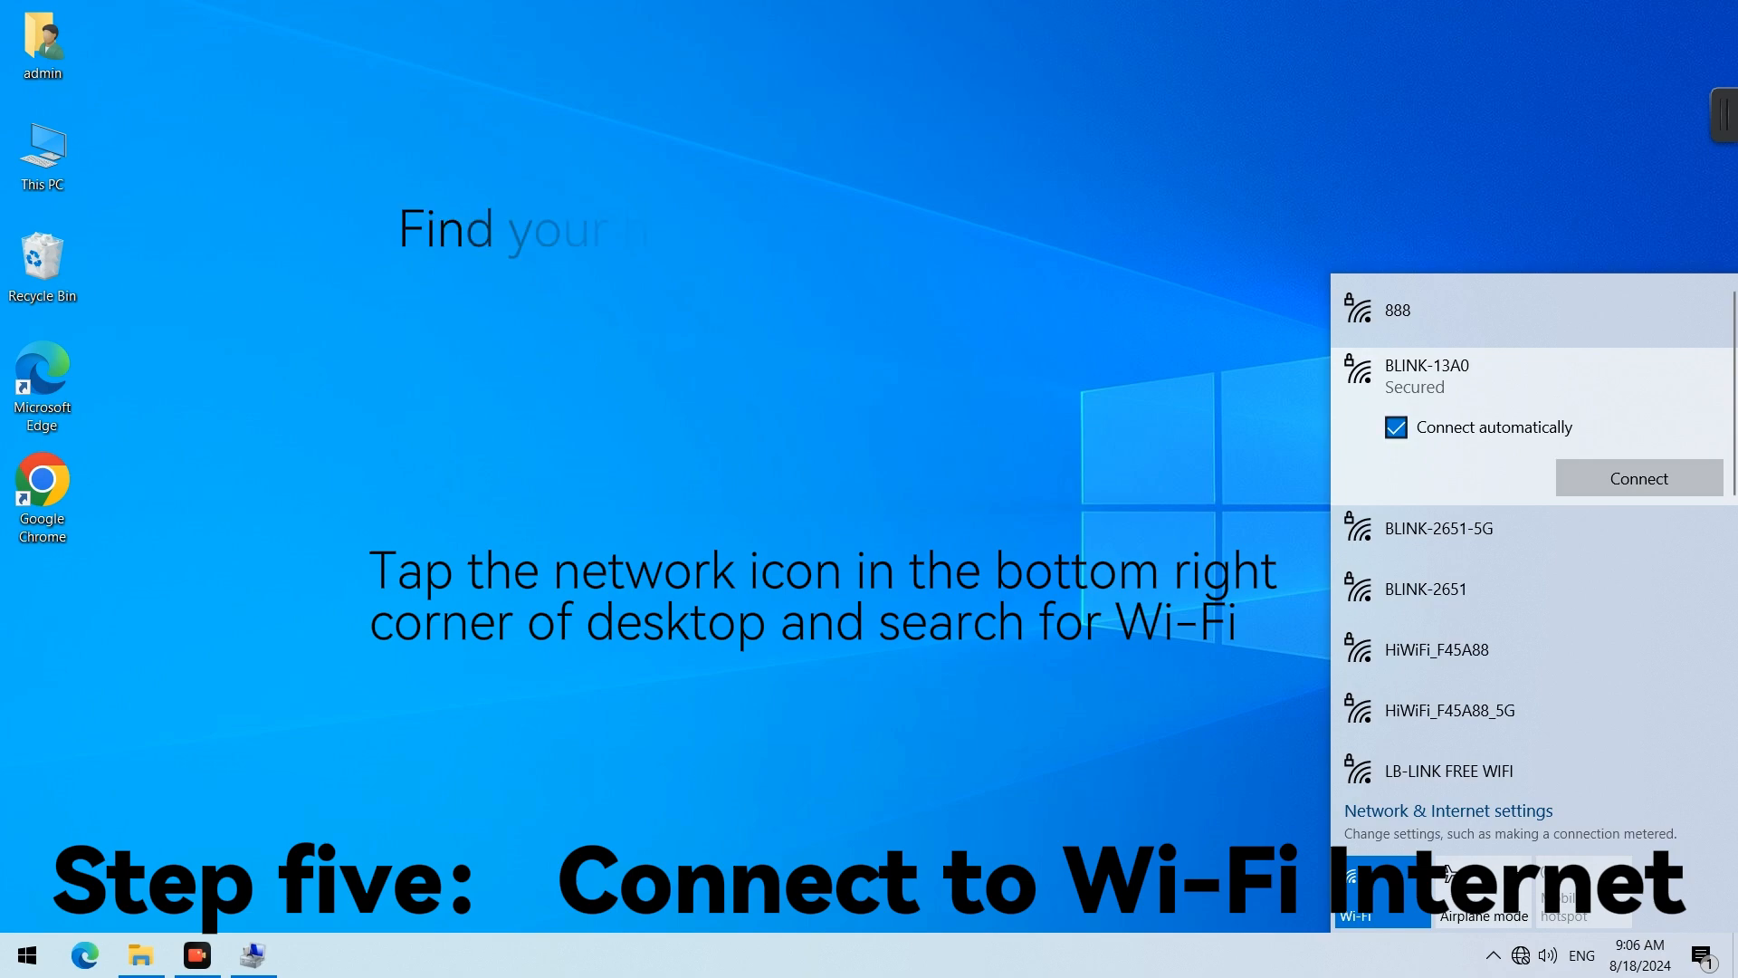
left_click(1638, 478)
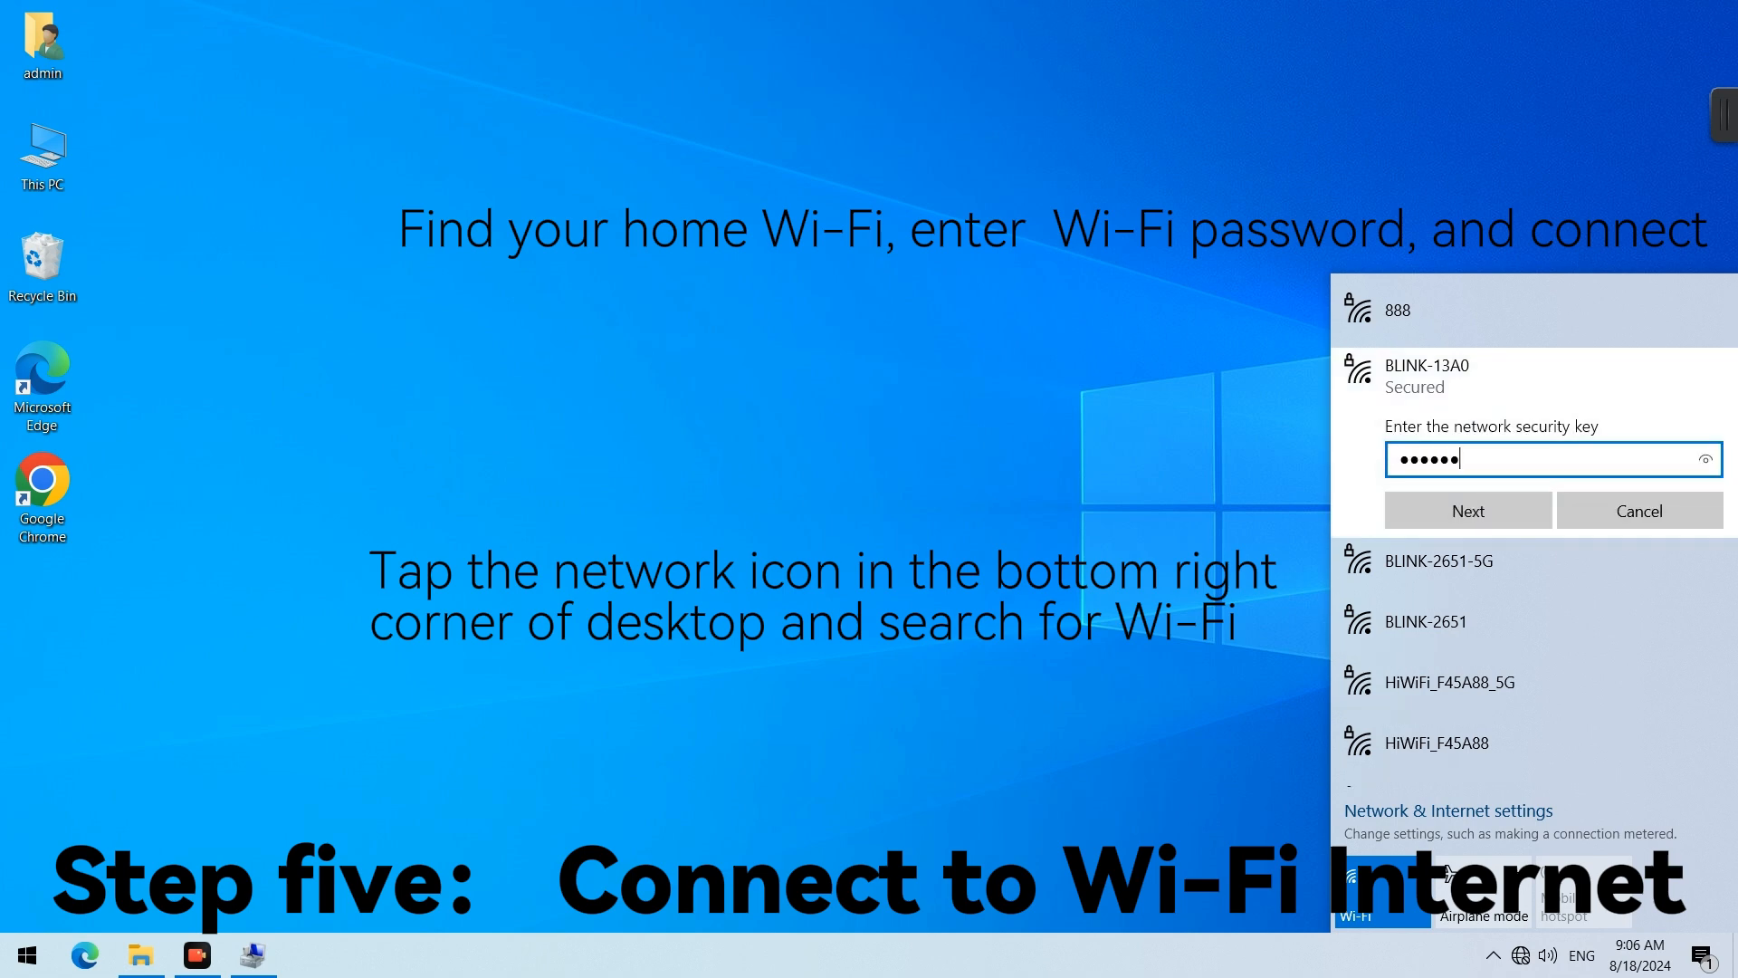
left_click(1468, 510)
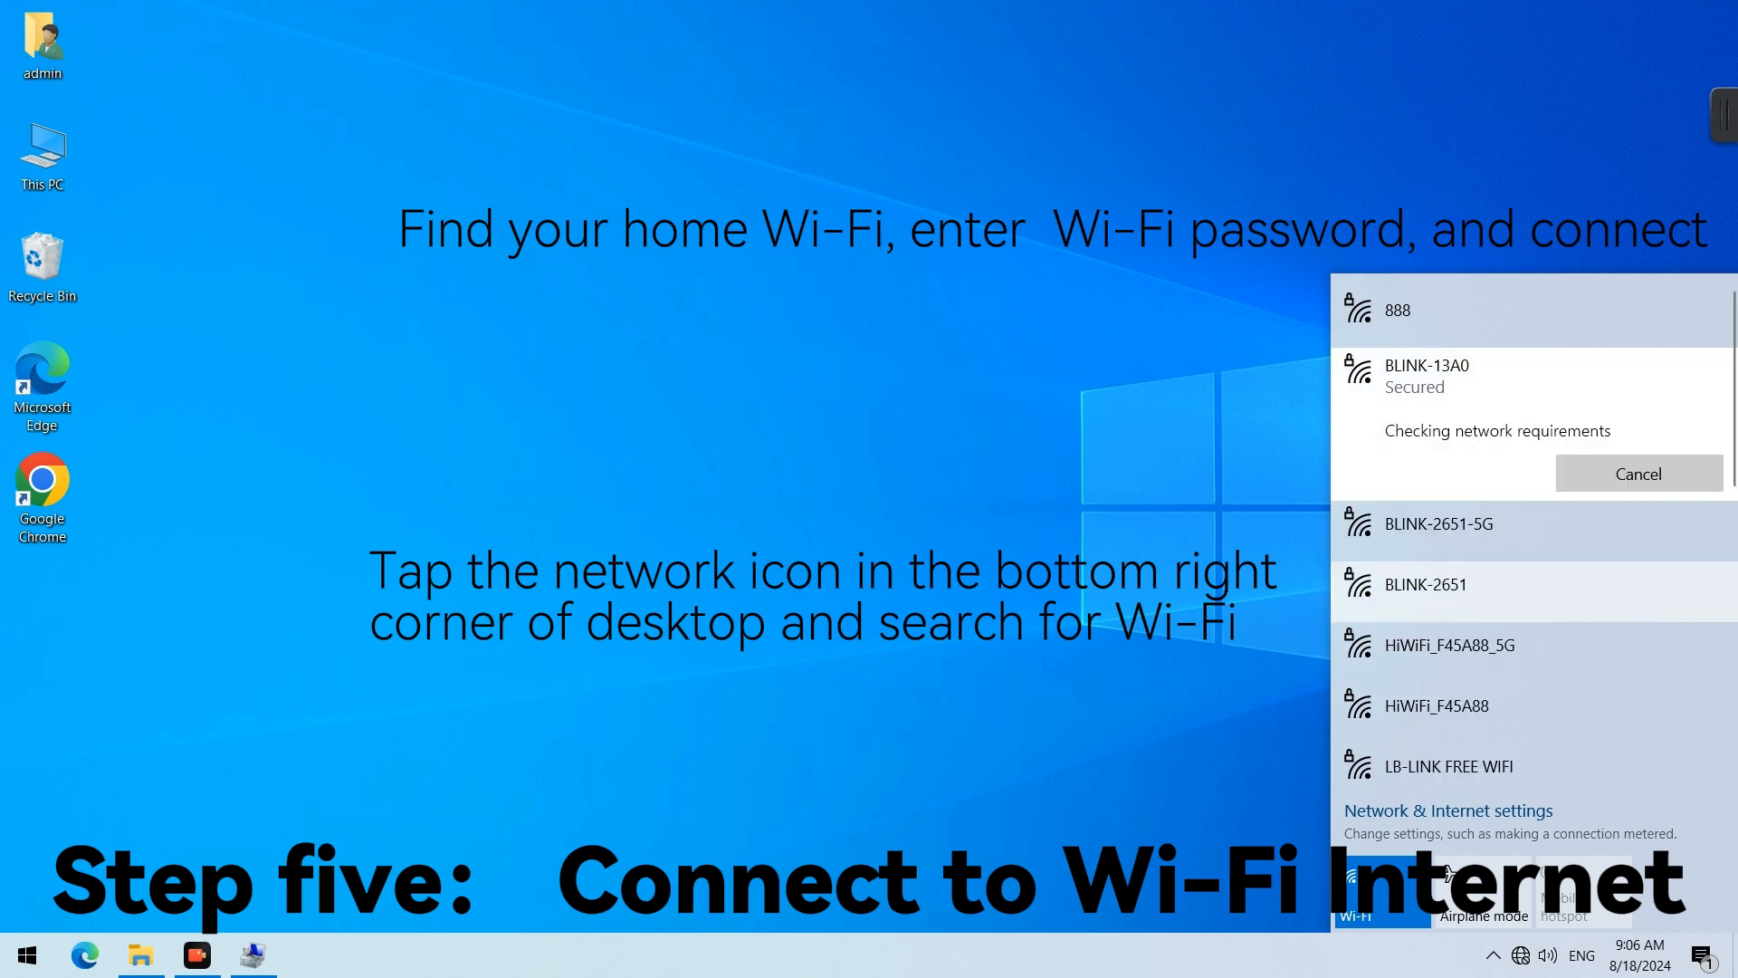